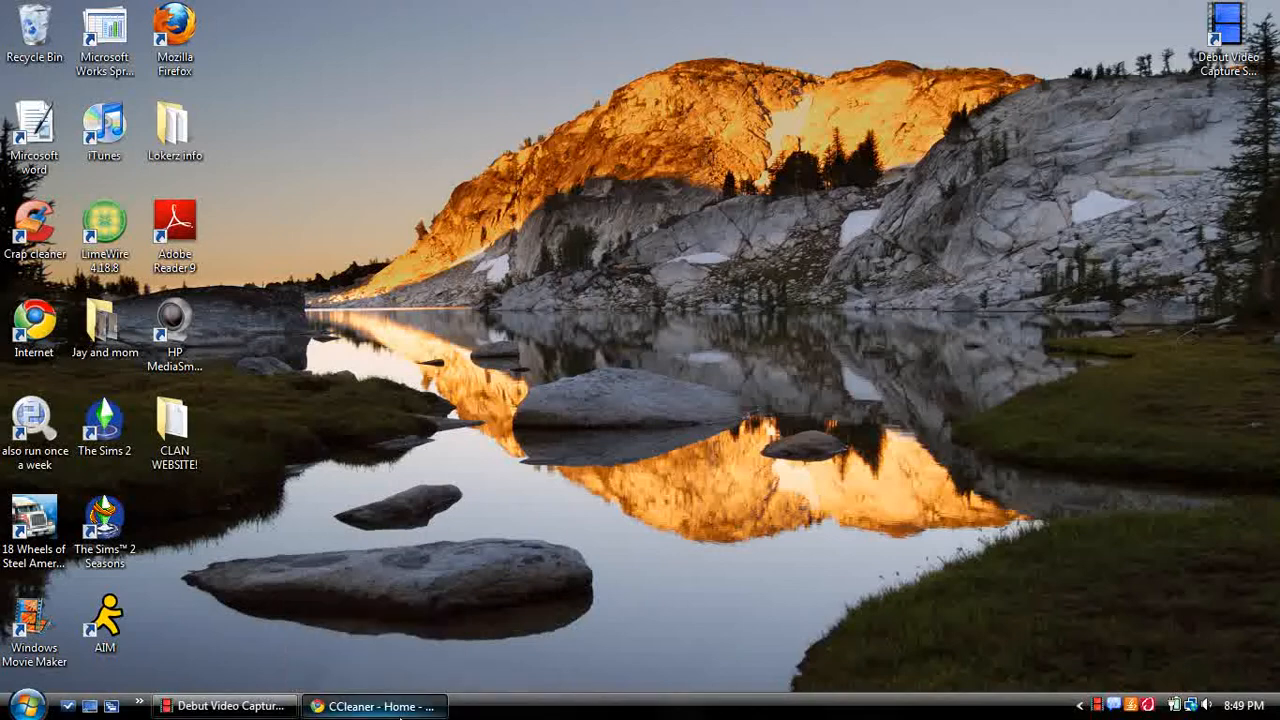
- Bring the ccleaner.com browser window forward and go to its Download page
click(372, 705)
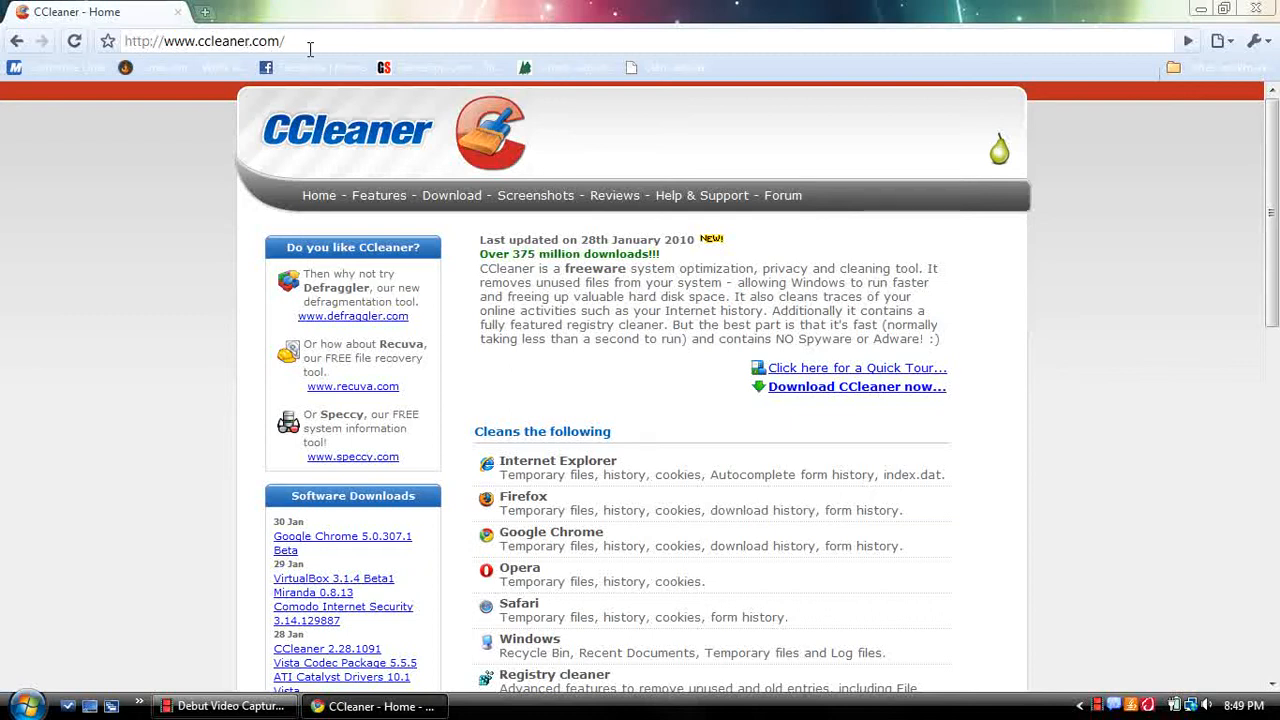
scroll(down, 3)
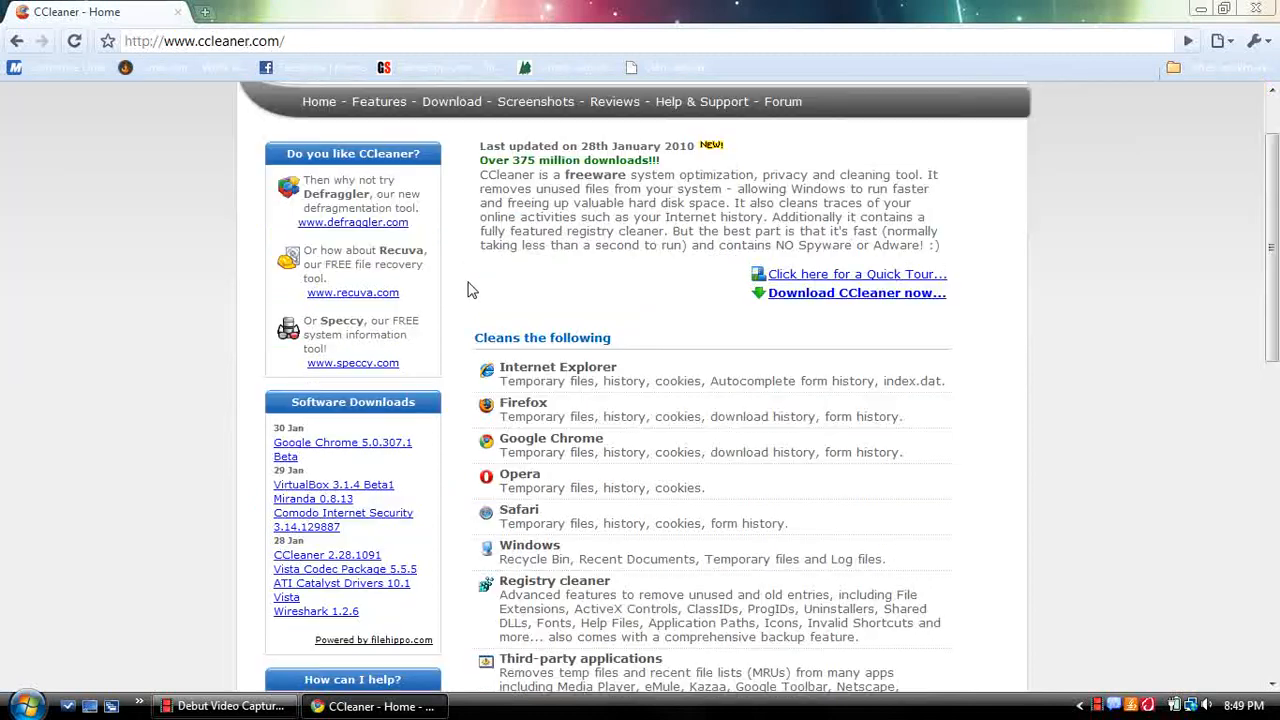
click(451, 101)
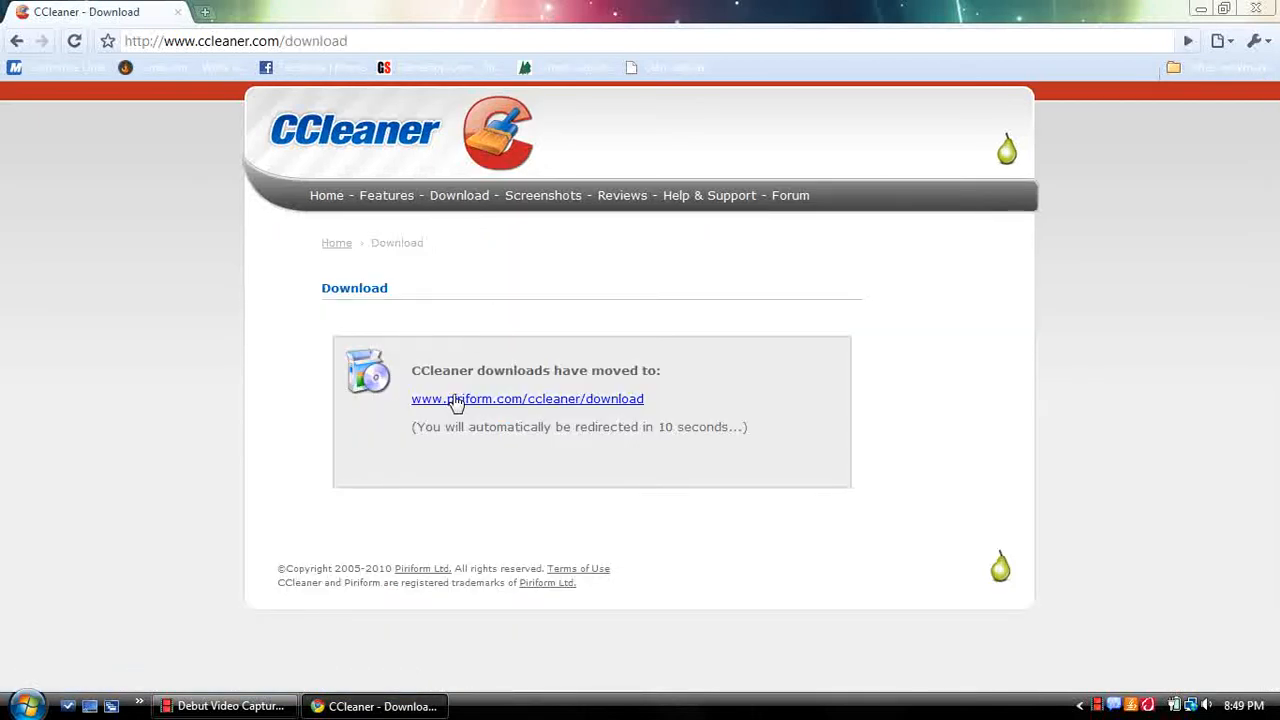
- Follow the redirect to Piriform's CCleaner 2.28.1091 page and download it from FileHippo
click(527, 398)
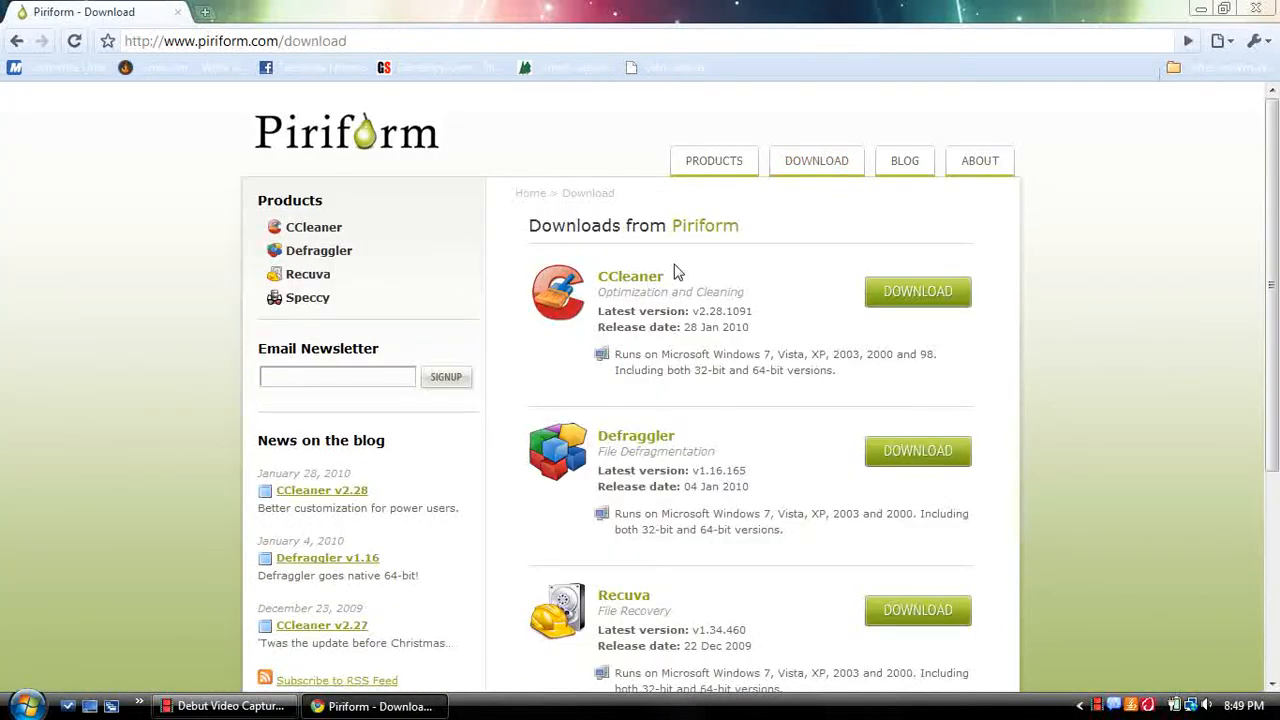
click(916, 291)
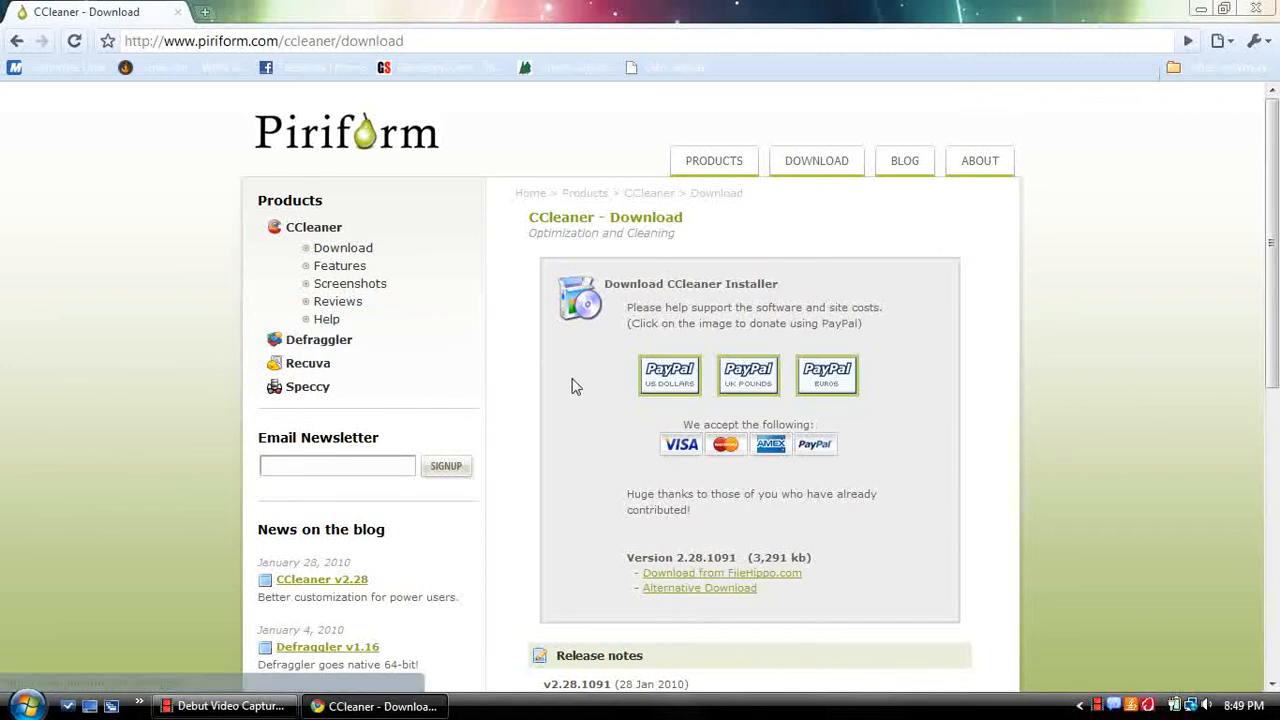
scroll(down, 3)
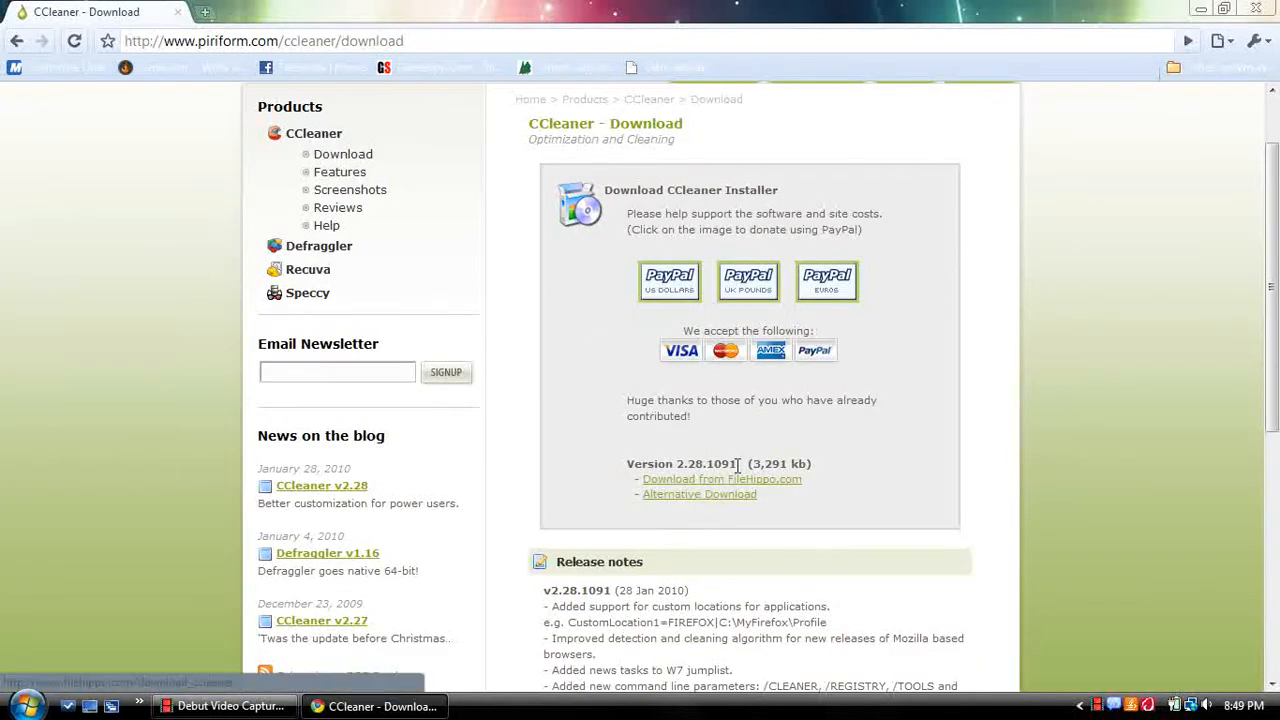
click(722, 479)
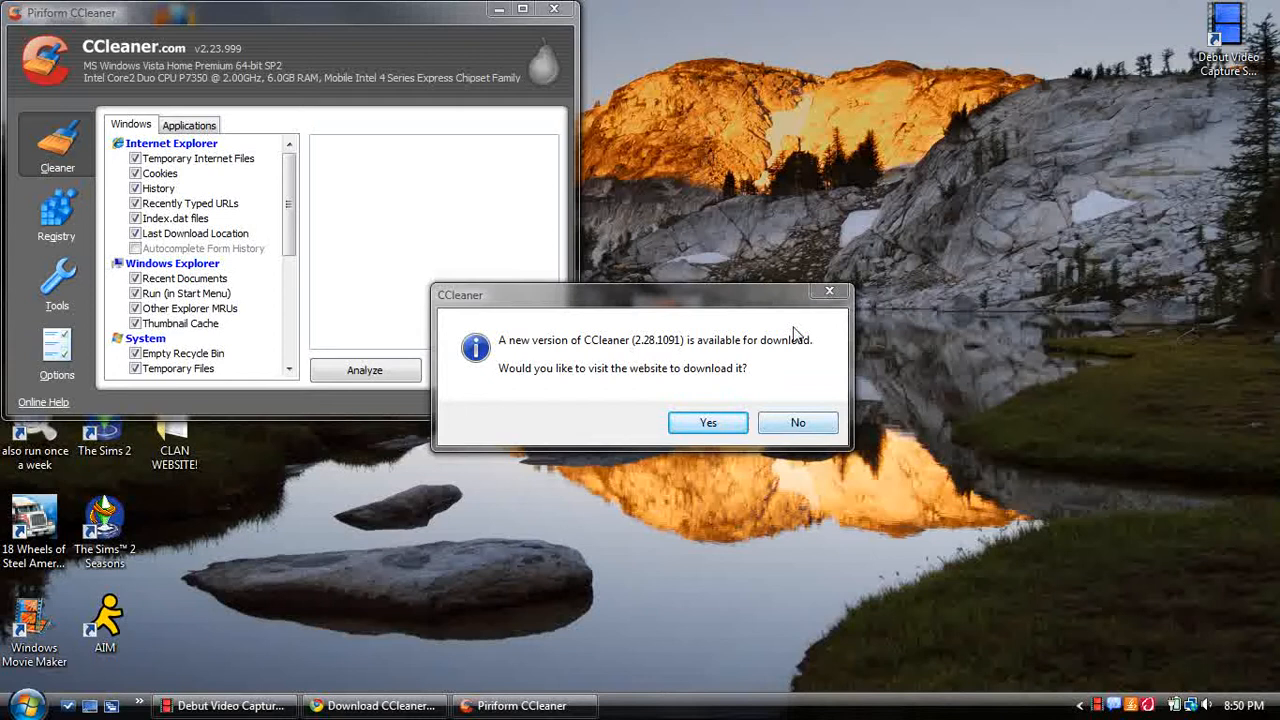
mouse_move(933, 223)
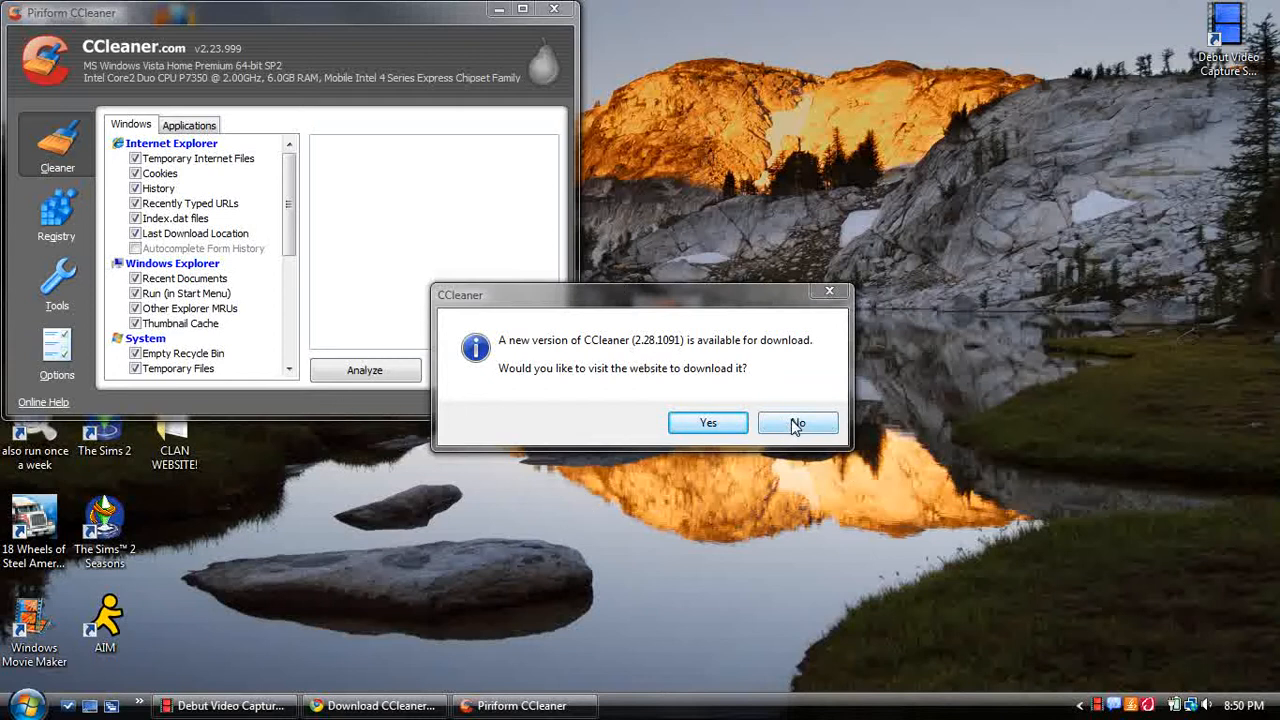
- Decline the update, run Analyze, and dismiss the Google Chrome warning
click(797, 422)
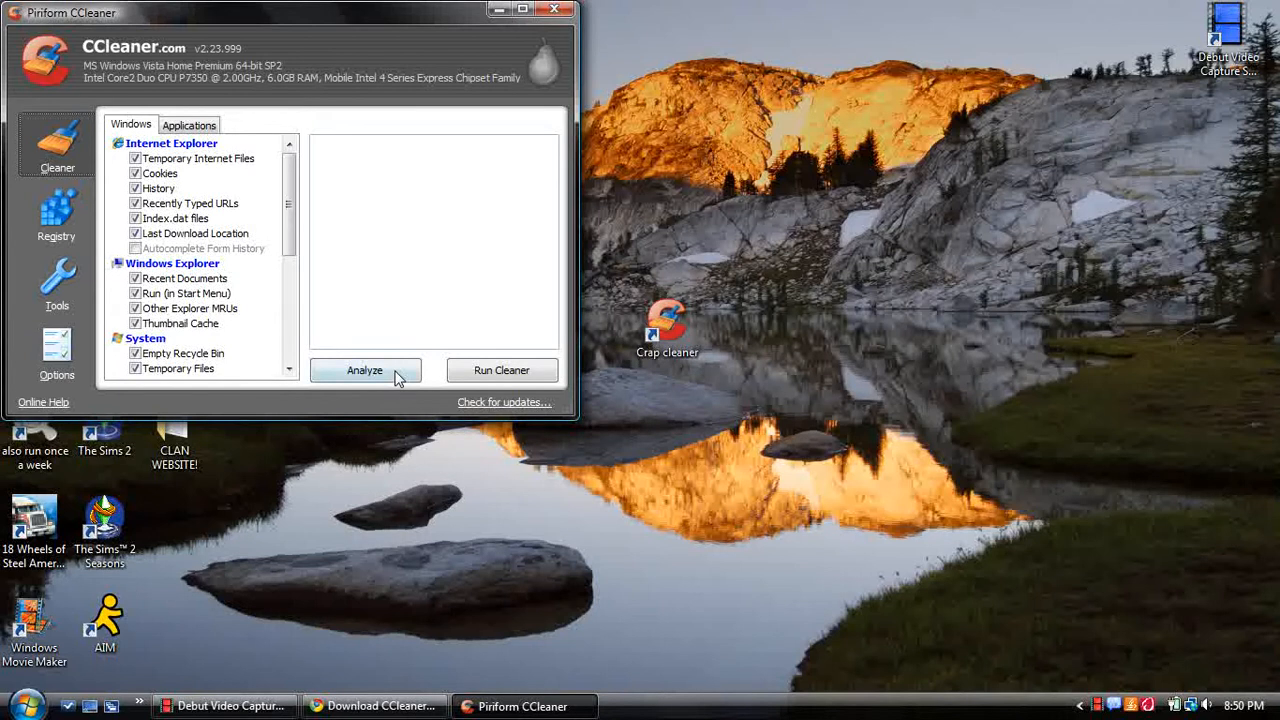
click(364, 370)
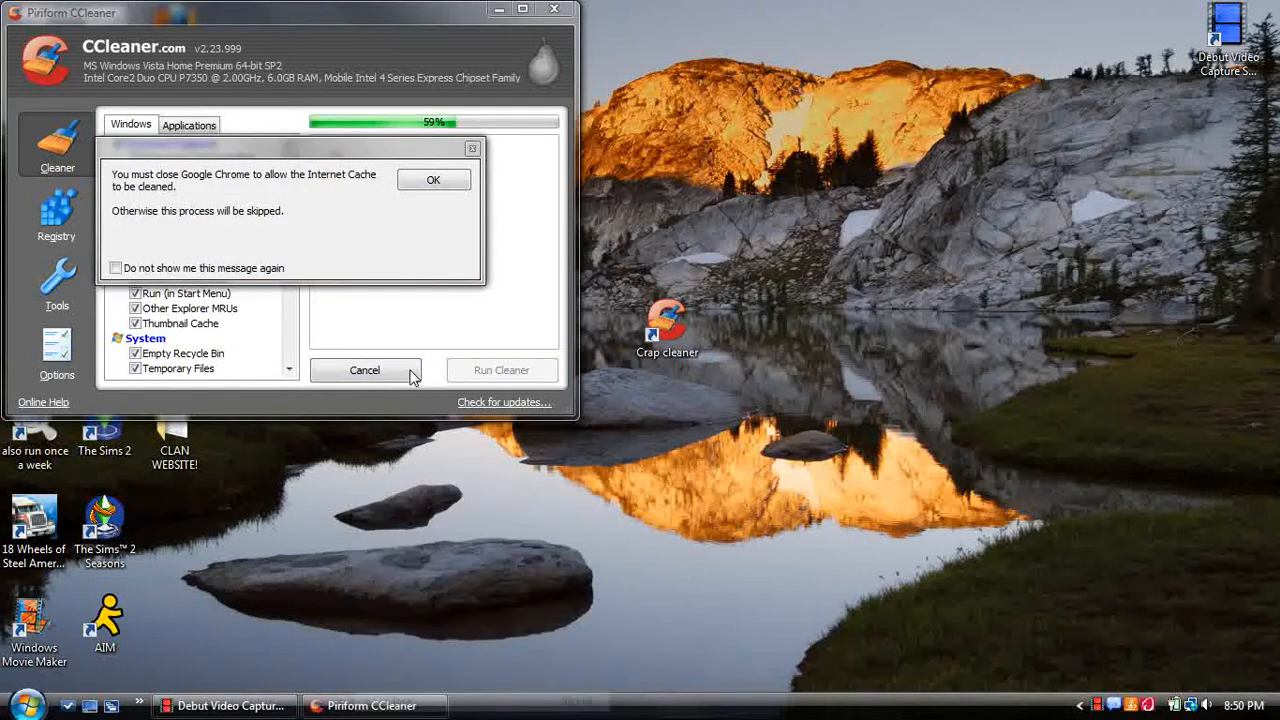
click(433, 180)
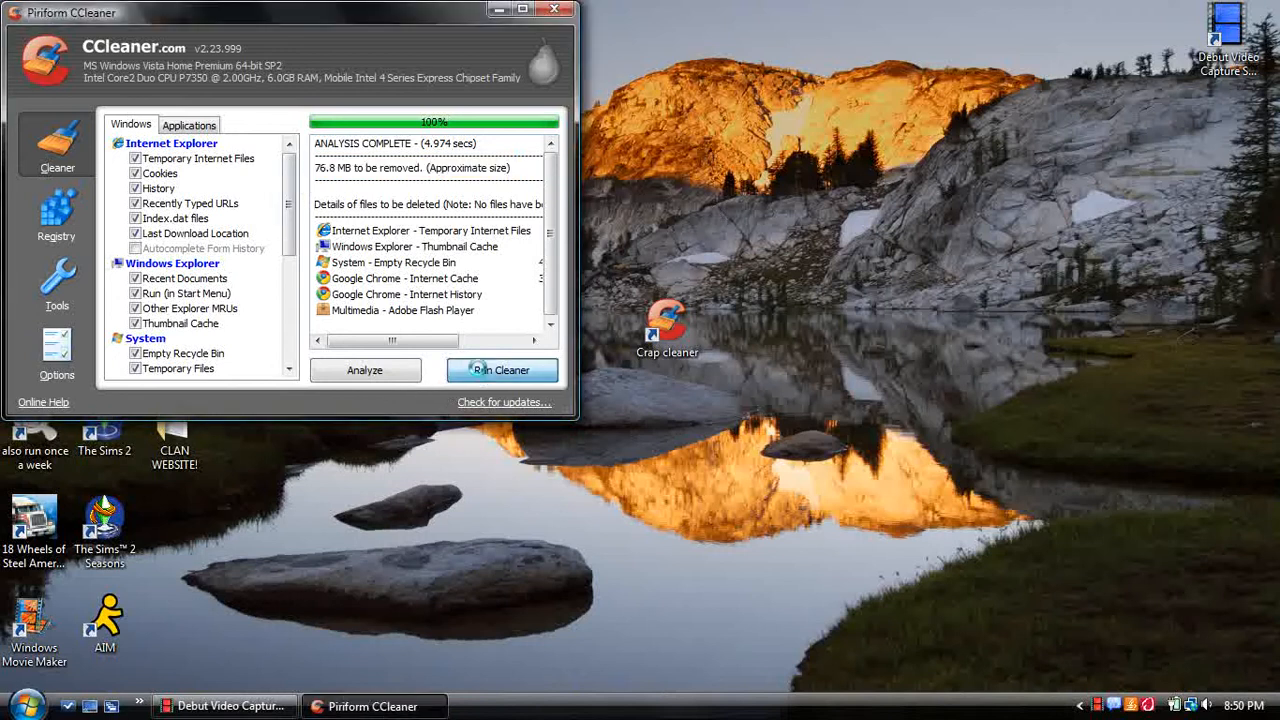
- Run the cleaner to remove the 76.8 MB found by the analysis
click(502, 370)
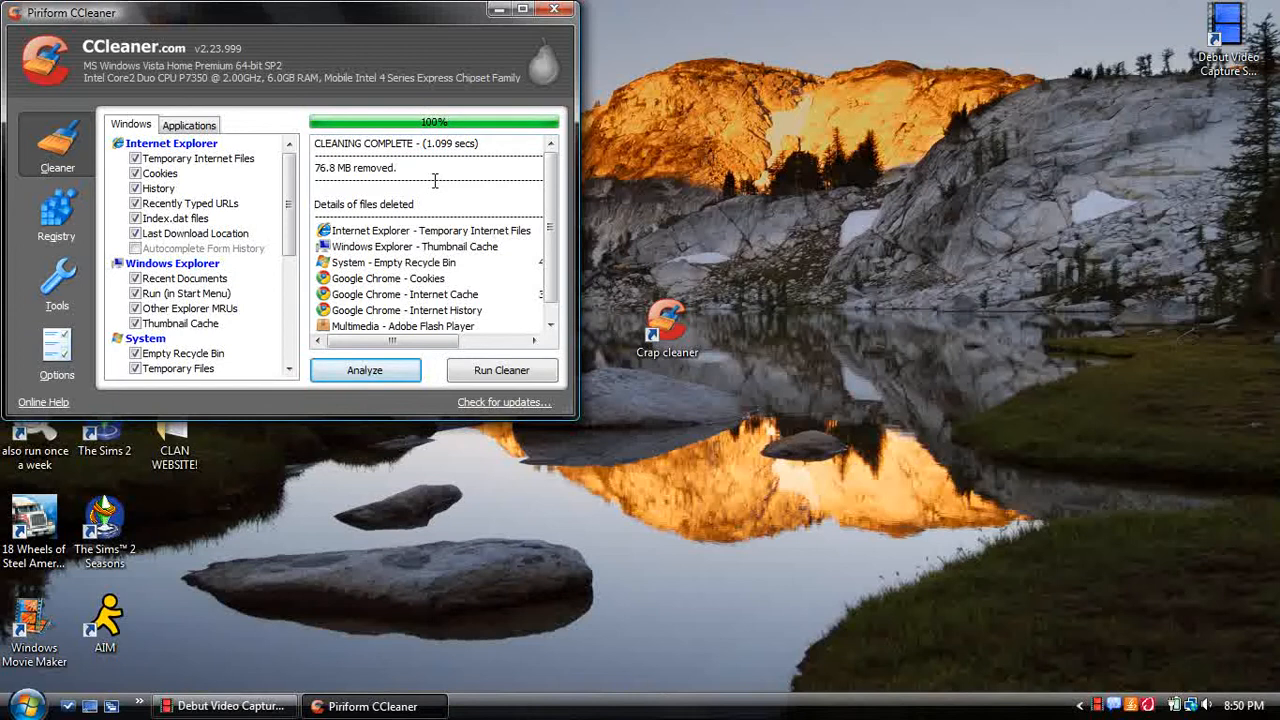
mouse_move(449, 206)
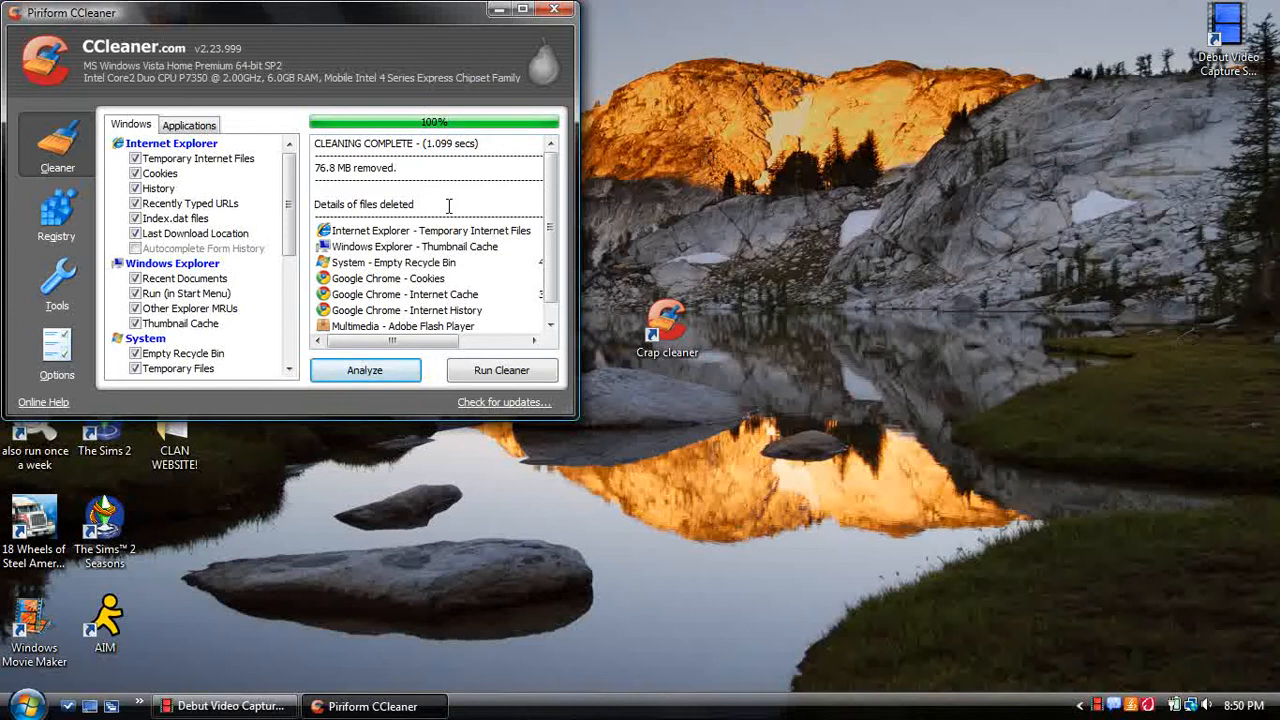